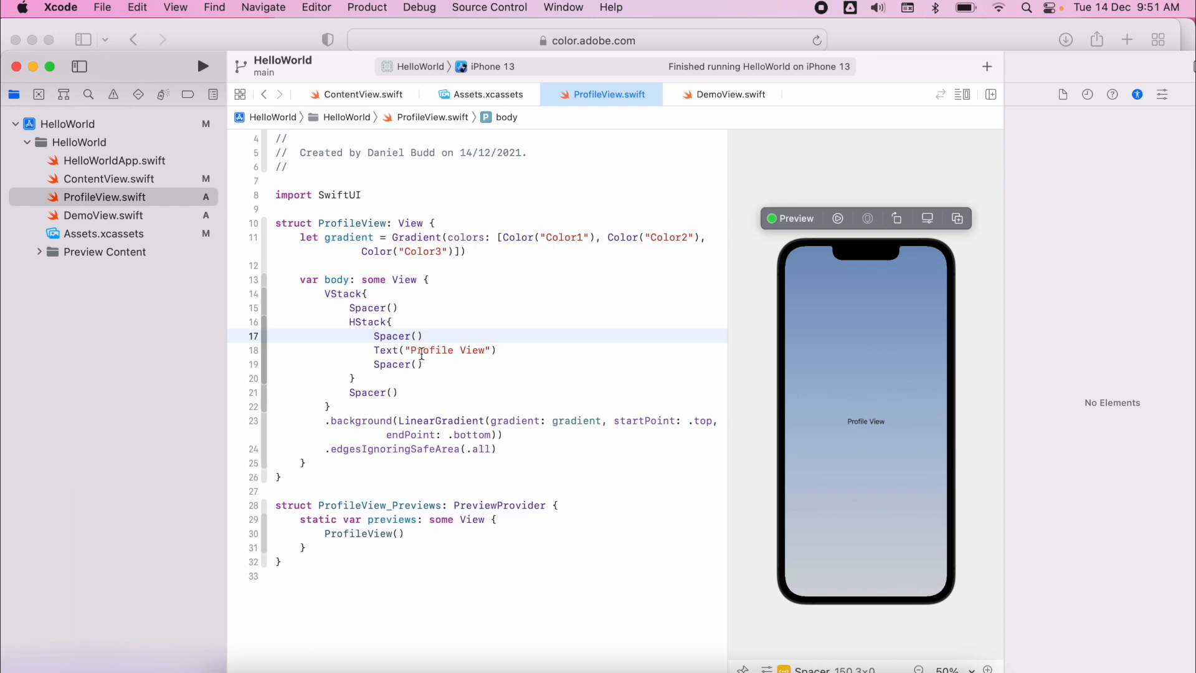
pyautogui.moveTo(842, 436)
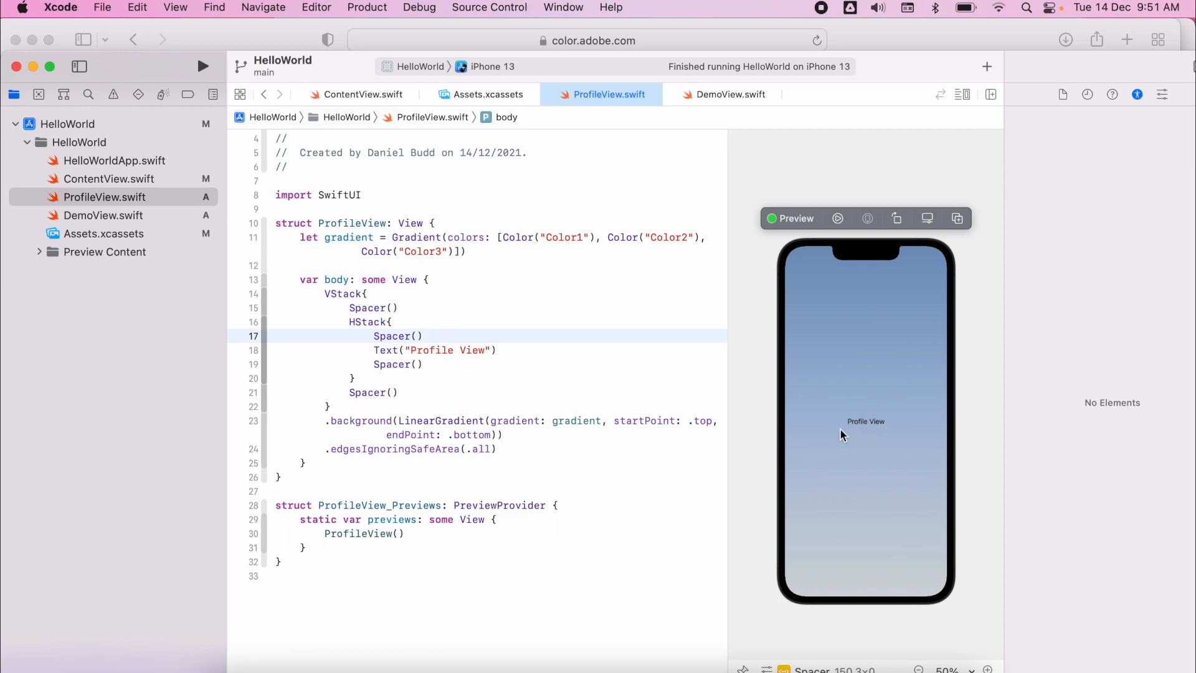
# Step: Insert an empty line below Text("Profile View") on line 18 of ProfileView.swift
pyautogui.click(422, 335)
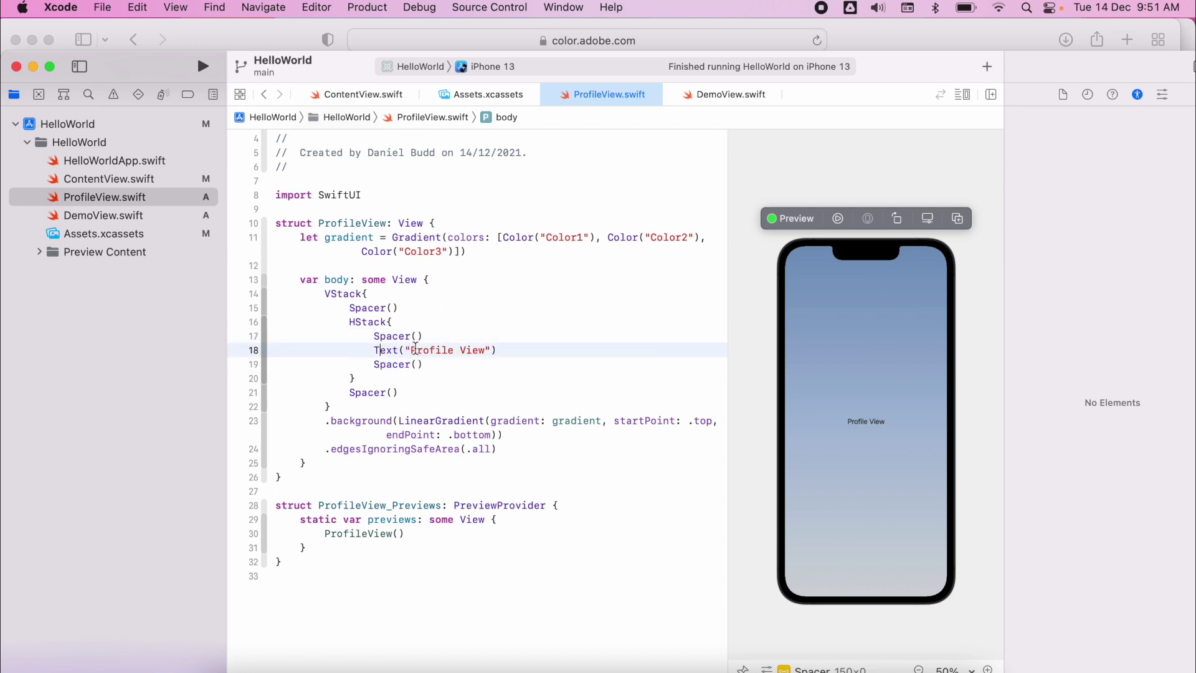
pyautogui.click(865, 421)
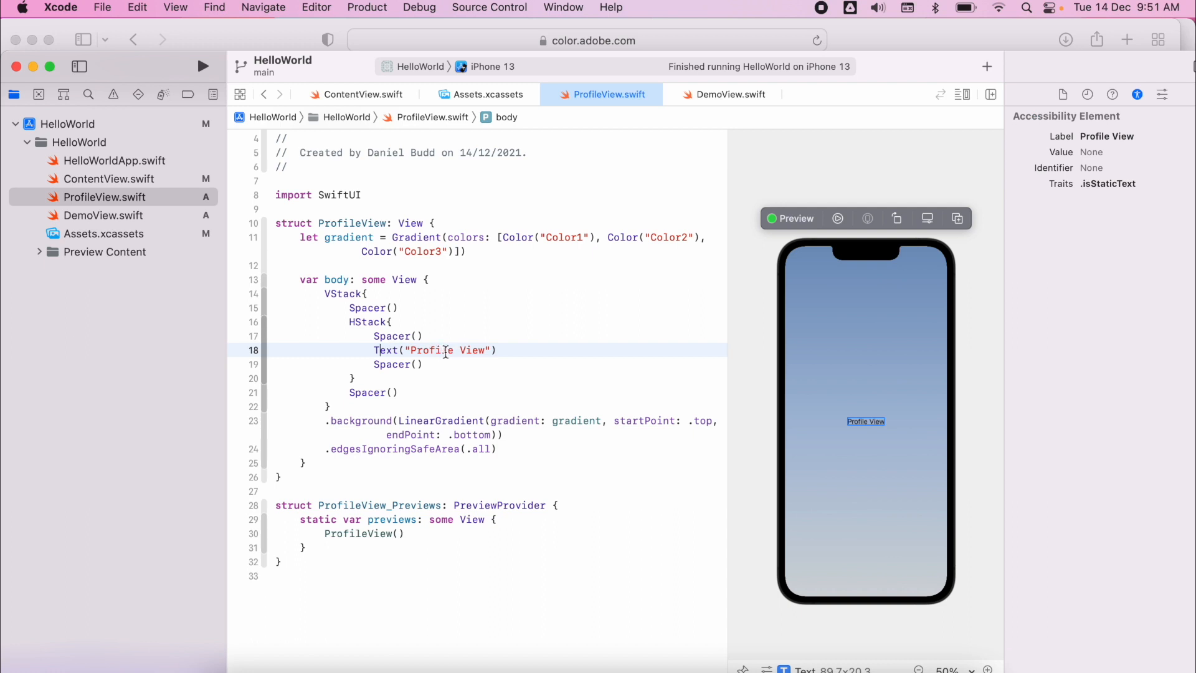
pyautogui.moveTo(571, 353)
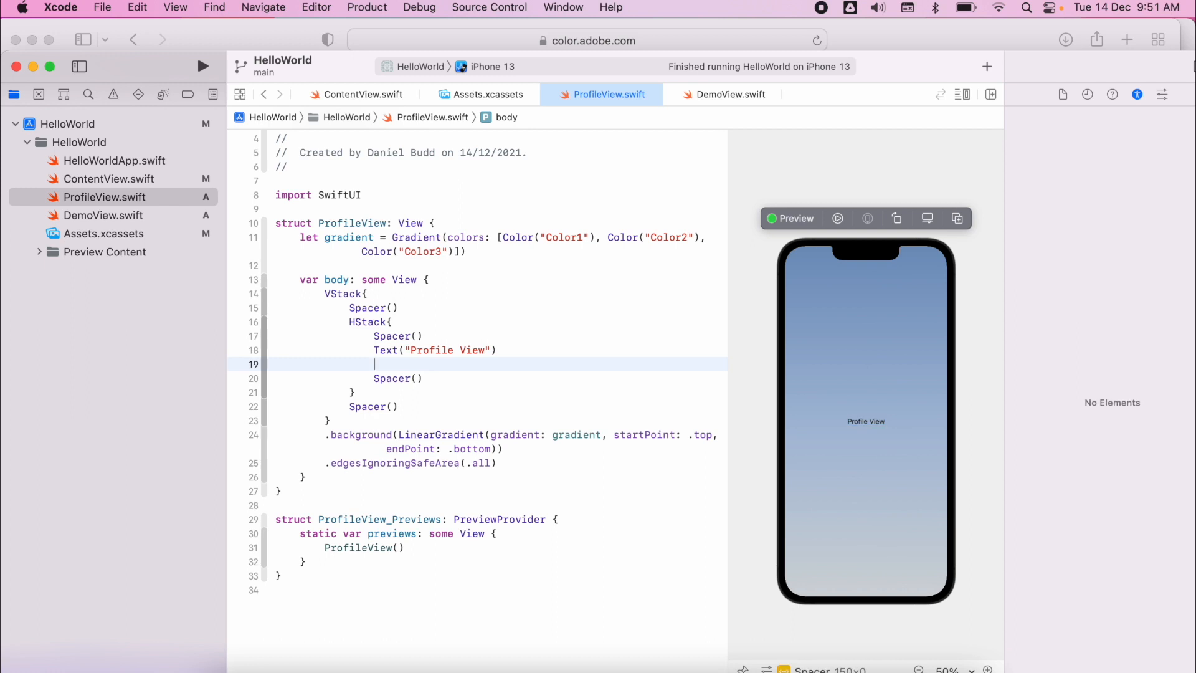
# Step: Add .font(.largeTitle) to the title, then retype the argument as .b without autocompleting
pyautogui.write('.')
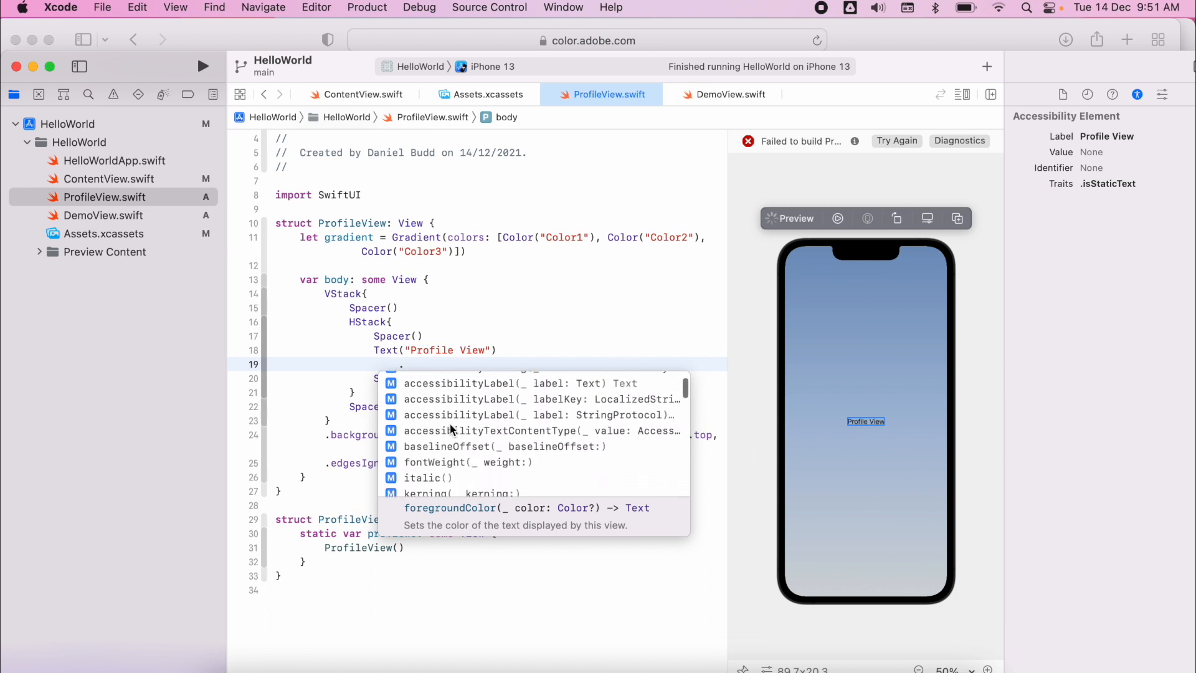
pyautogui.write('.font(')
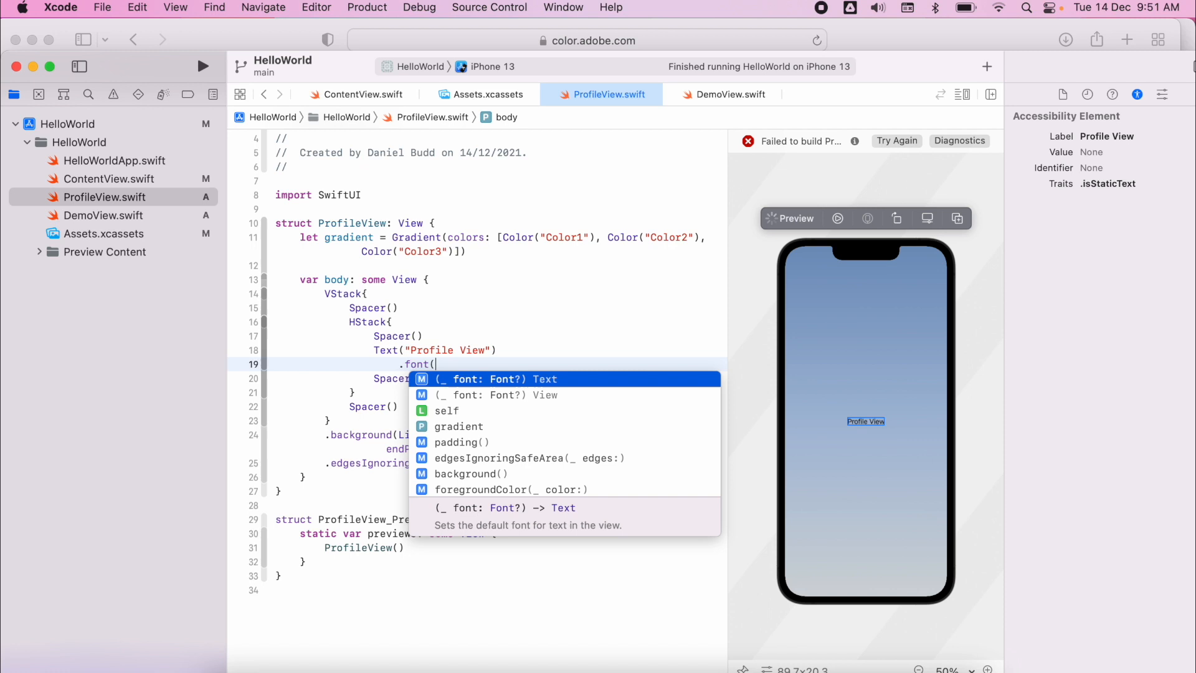
pyautogui.write('.largeTitle)')
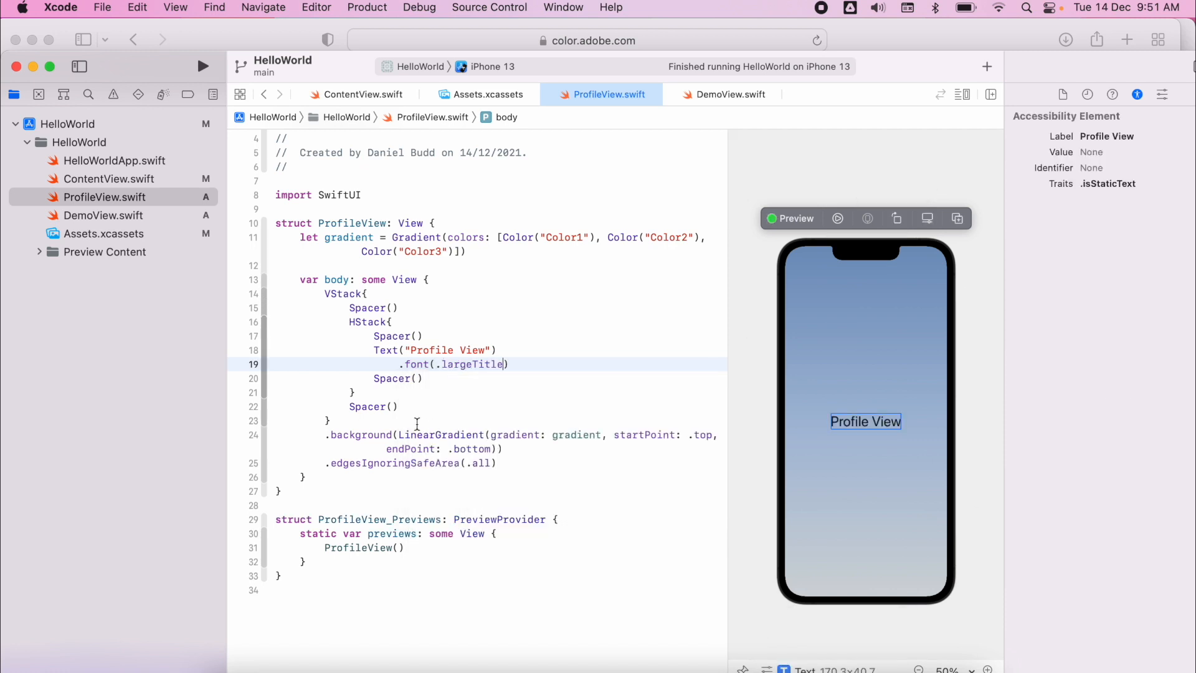
pyautogui.write('.b)')
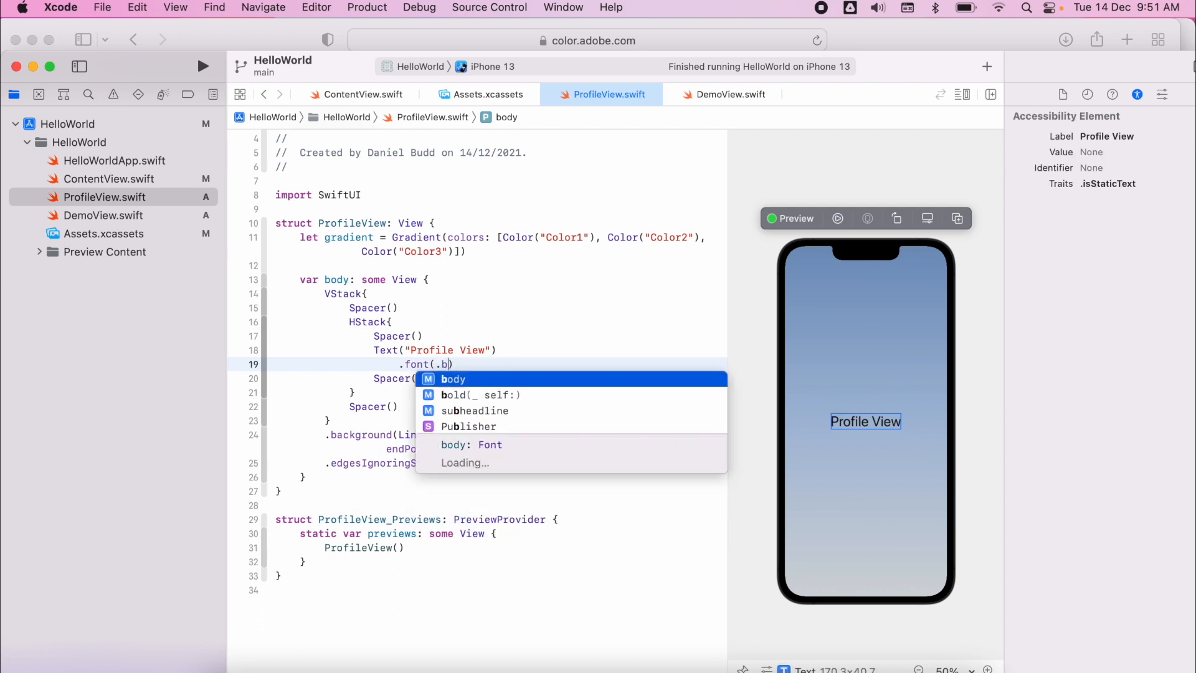
pyautogui.click(452, 378)
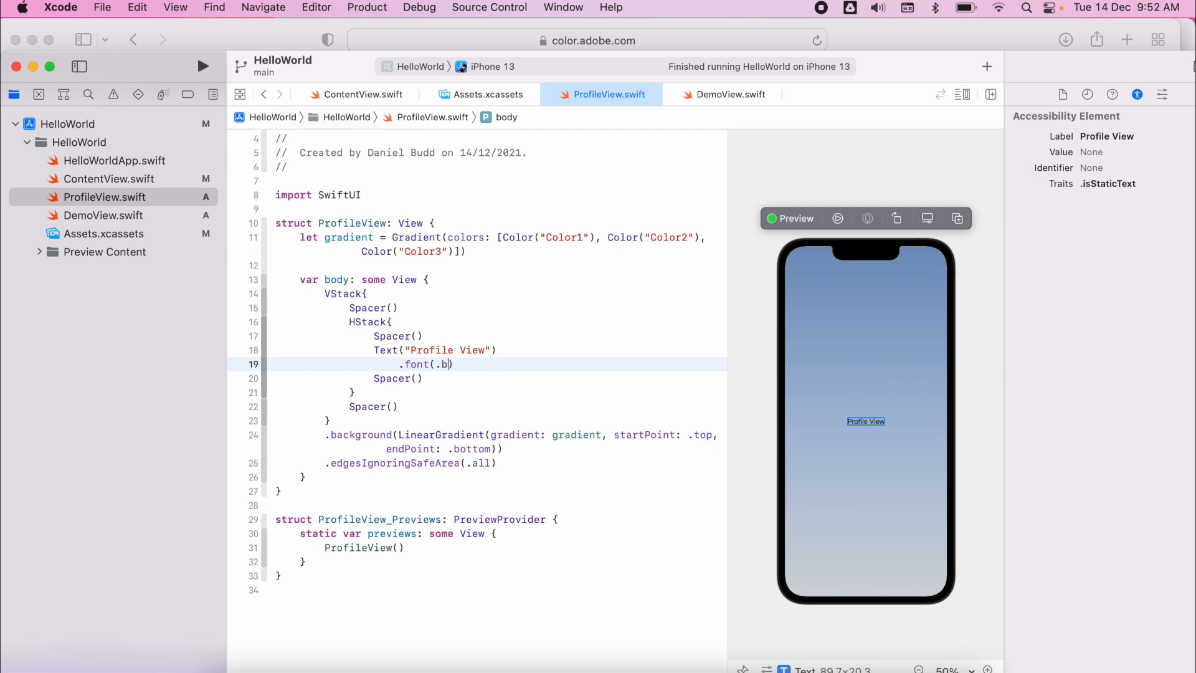
# Step: Set the title font to .system(size: 60, weight: .bold, design: .rounded)
pyautogui.write('system(s')
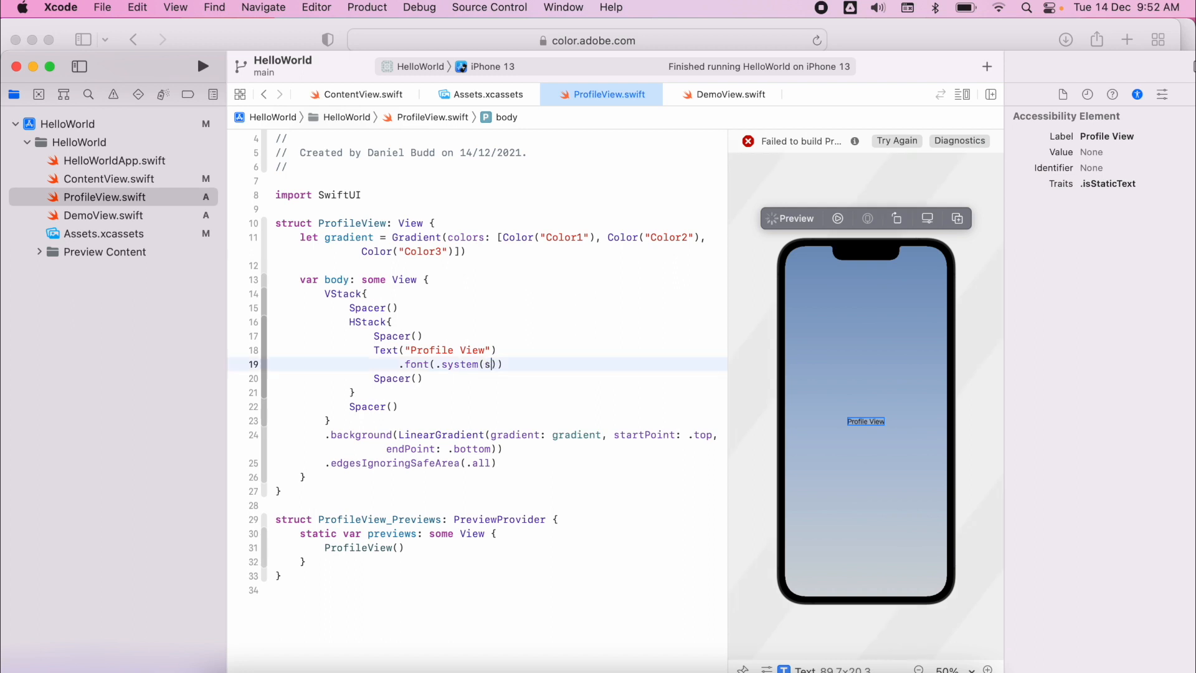
pyautogui.write('ize: 6')
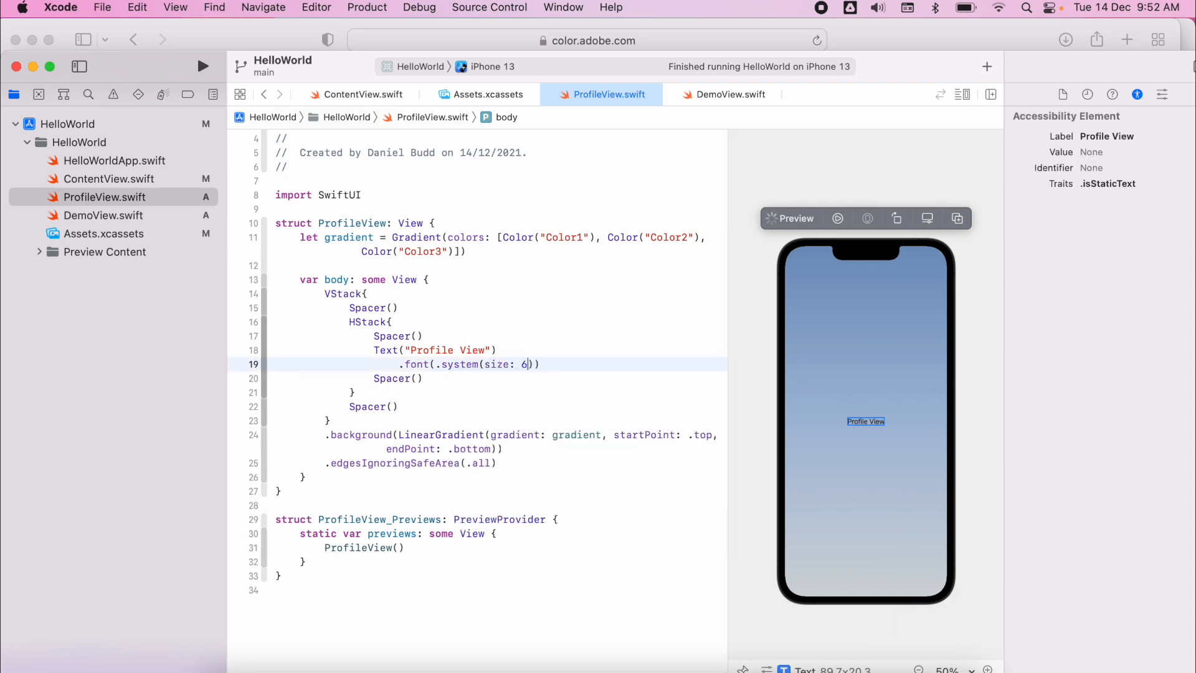
pyautogui.write('0, weight: Font.Weight')
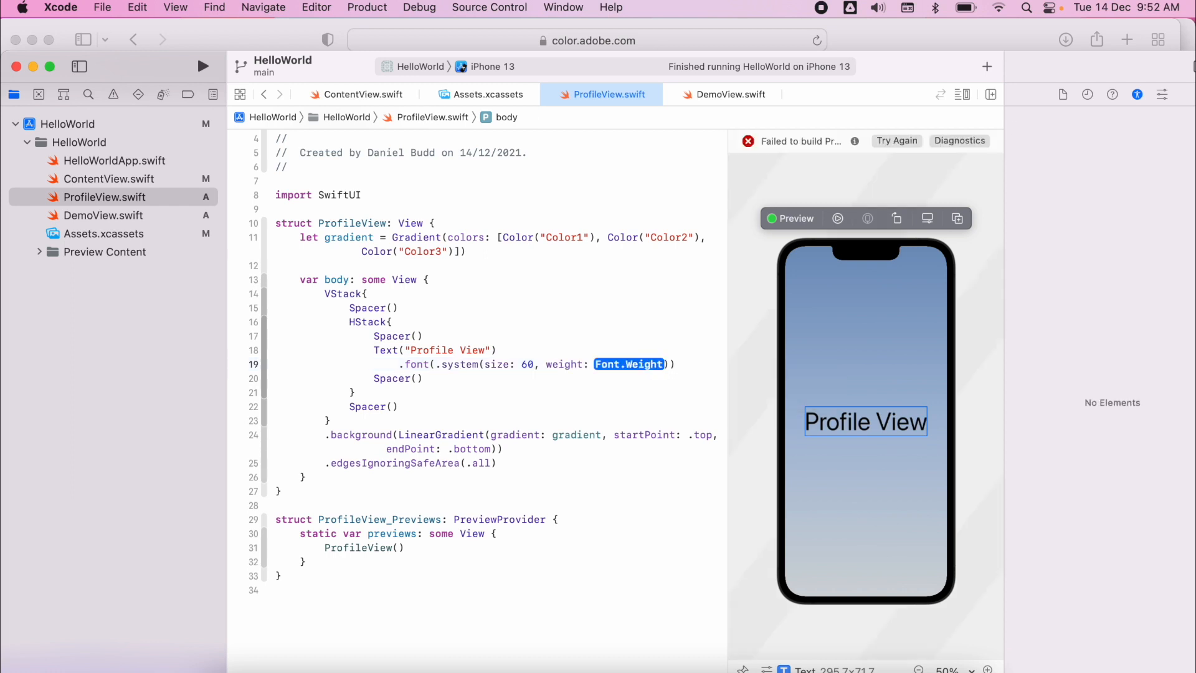
pyautogui.write('.bold, design: .')
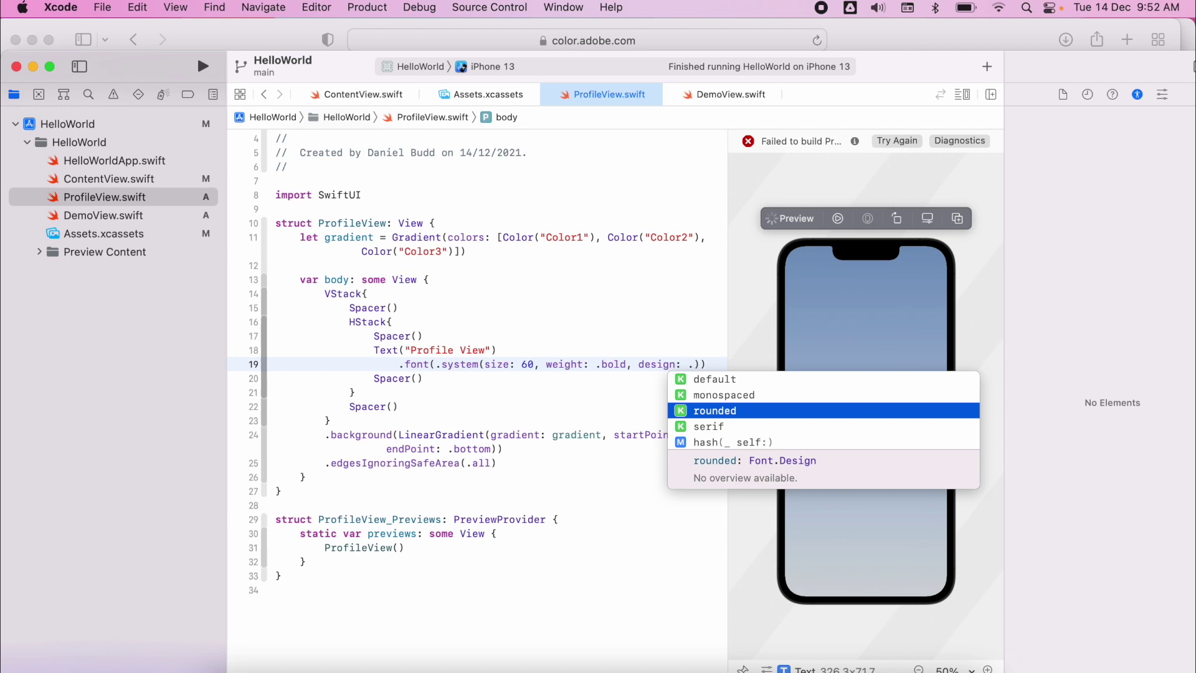
pyautogui.click(714, 410)
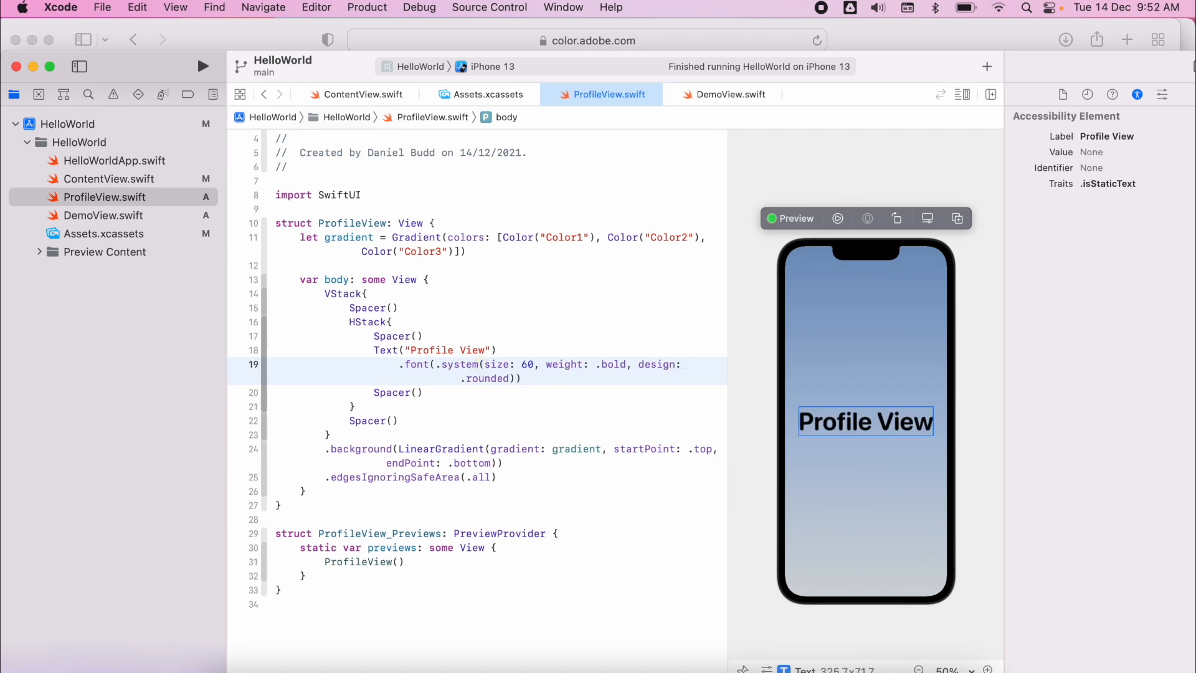
pyautogui.write('.')
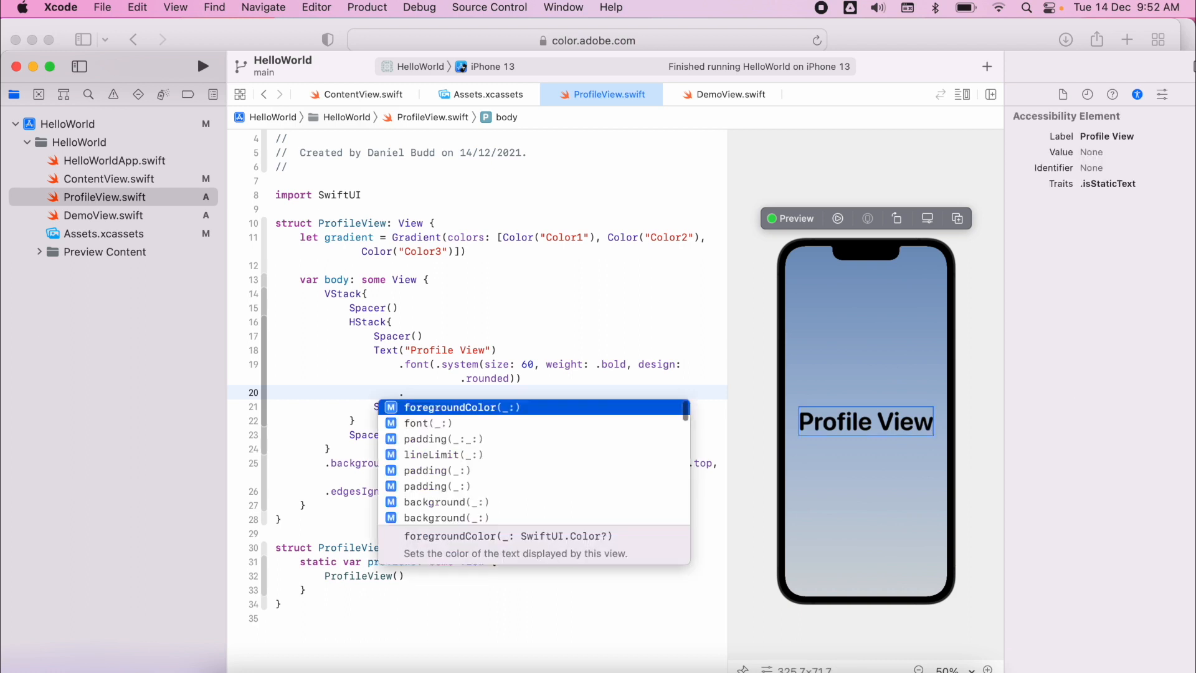
# Step: Add .fontWeight(.bold) and .foregroundColor(.white) modifiers to the Profile View title
pyautogui.write('.for')
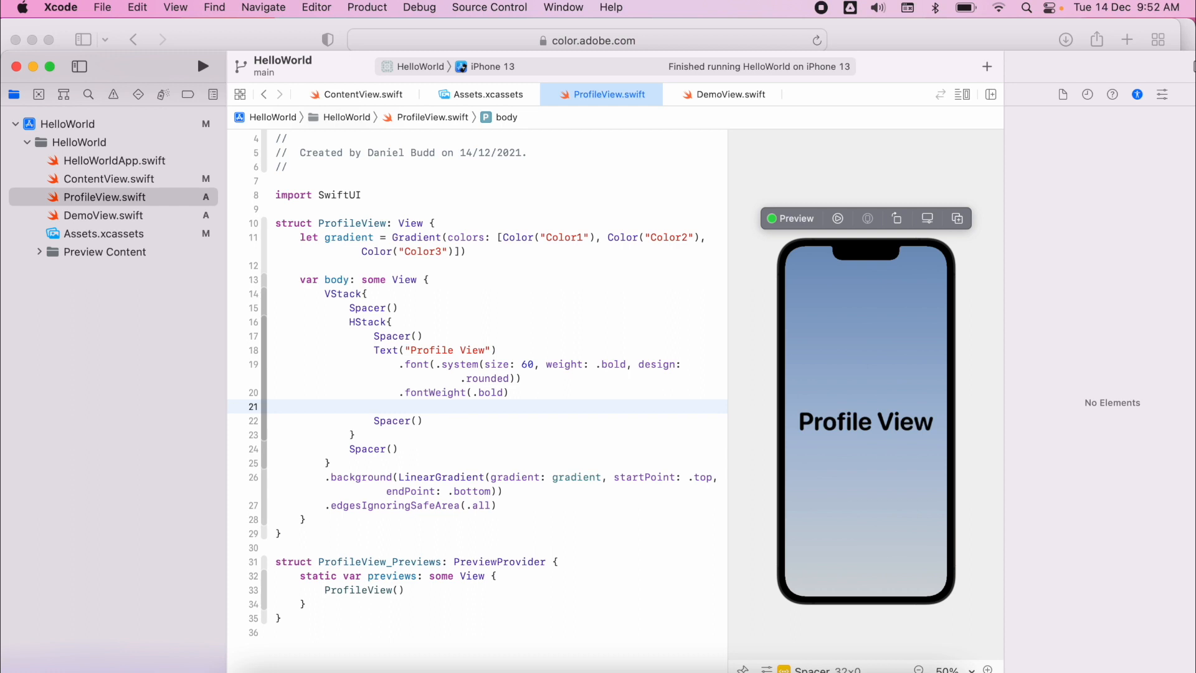
pyautogui.write('.')
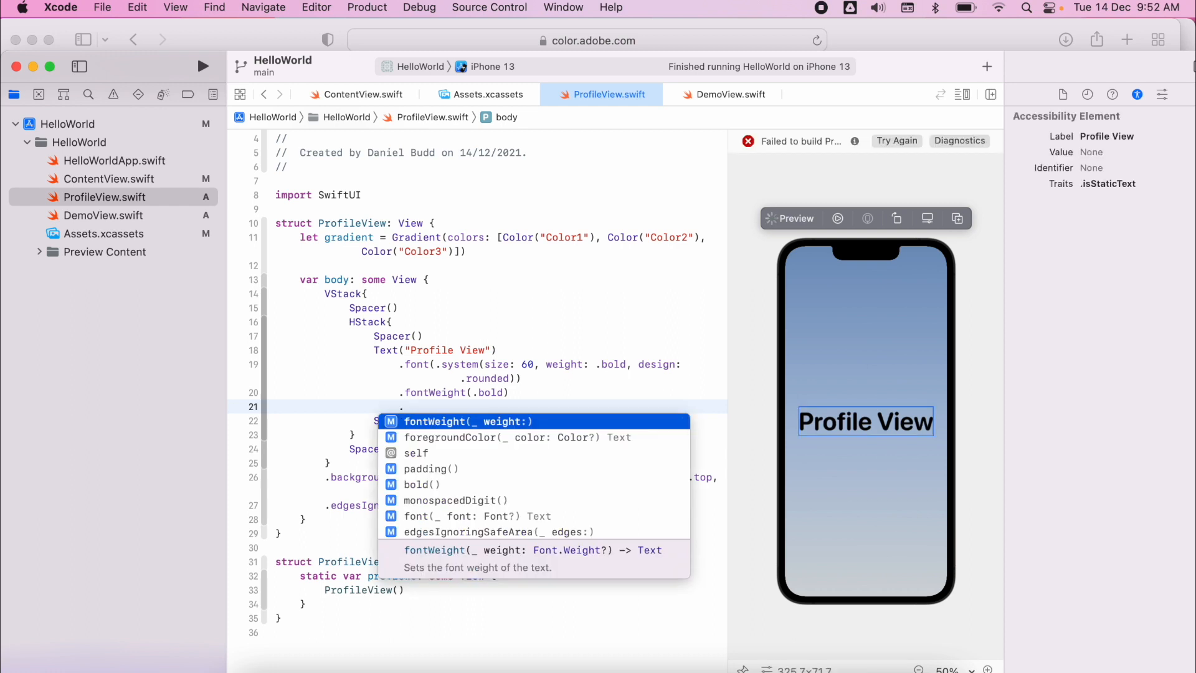
pyautogui.write('fore')
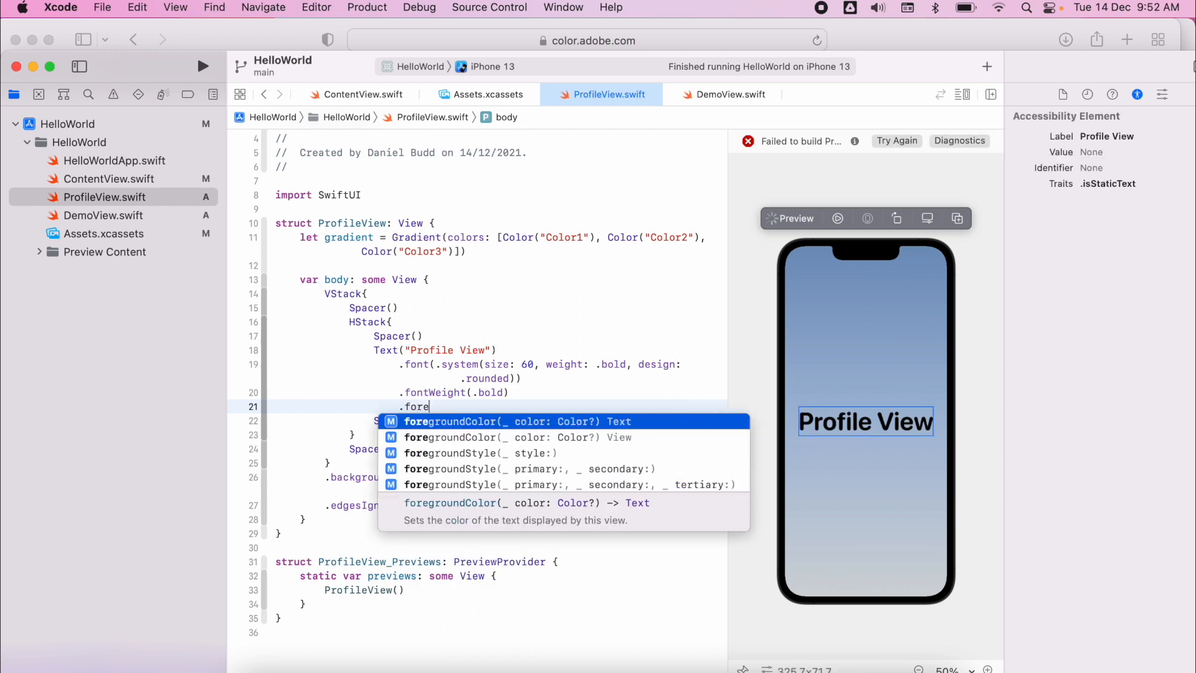
pyautogui.click(510, 421)
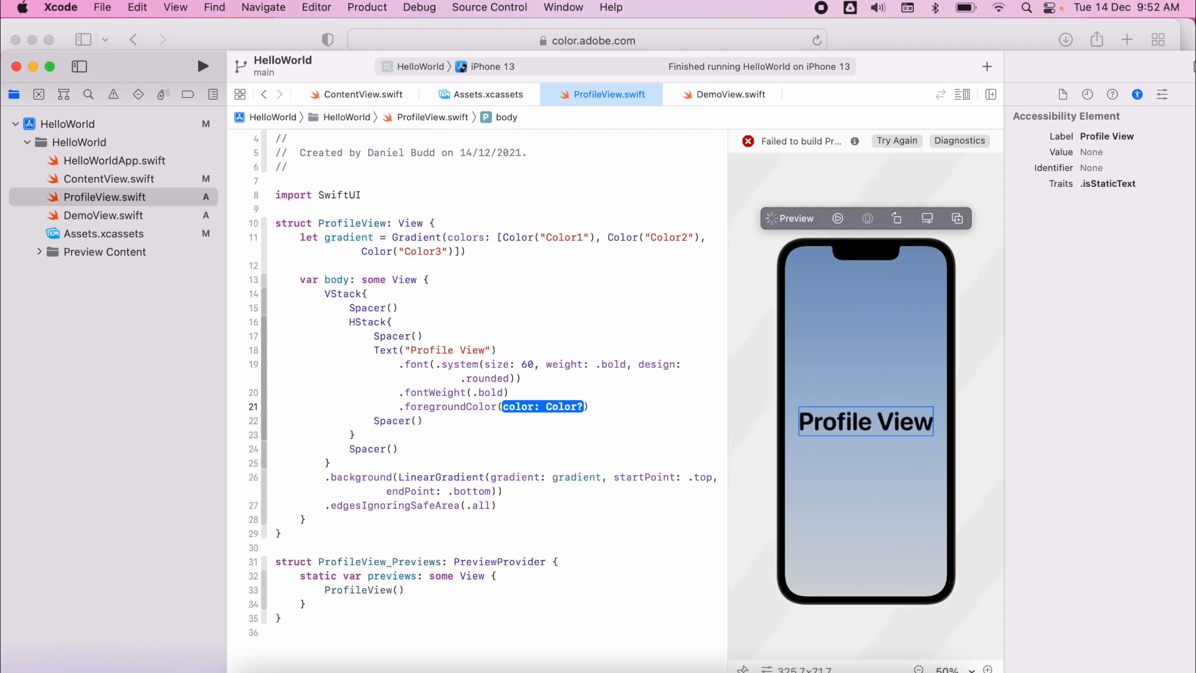
pyautogui.write('white')
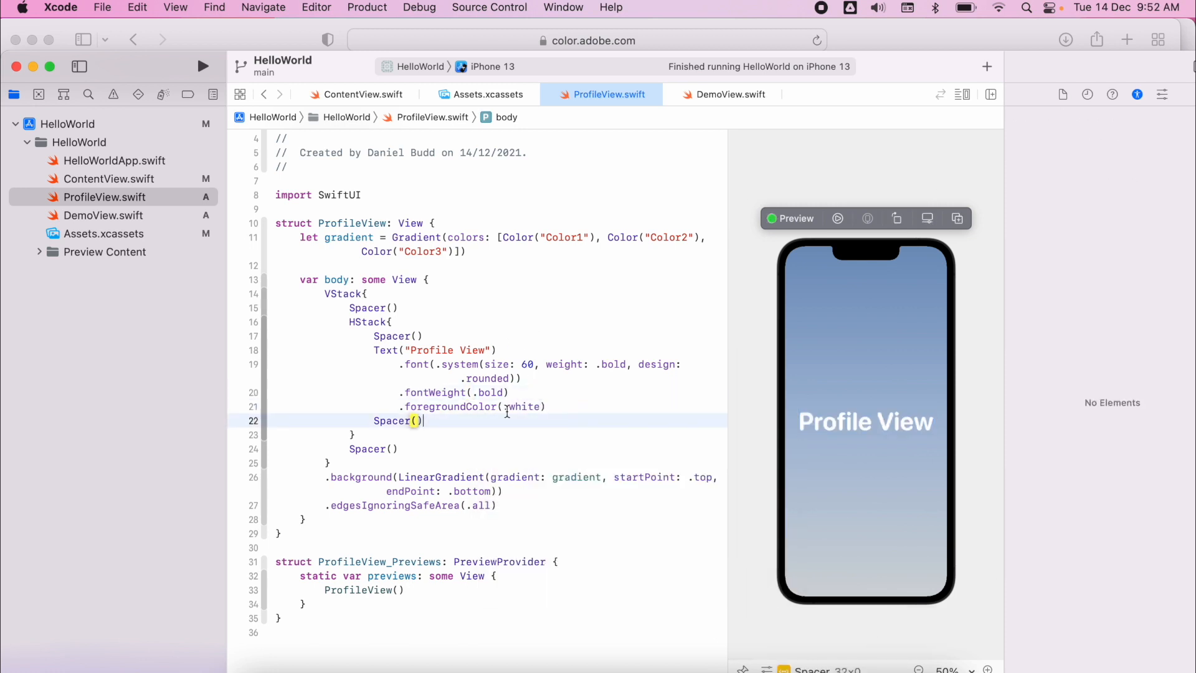
pyautogui.moveTo(526, 427)
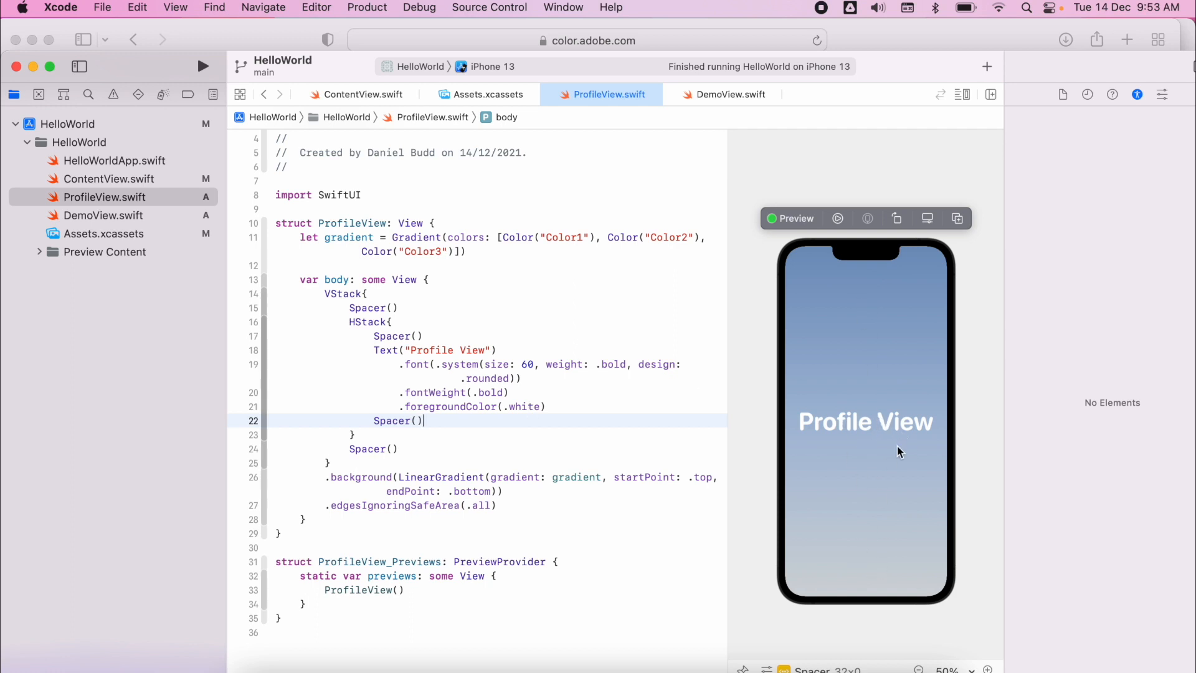
pyautogui.moveTo(886, 500)
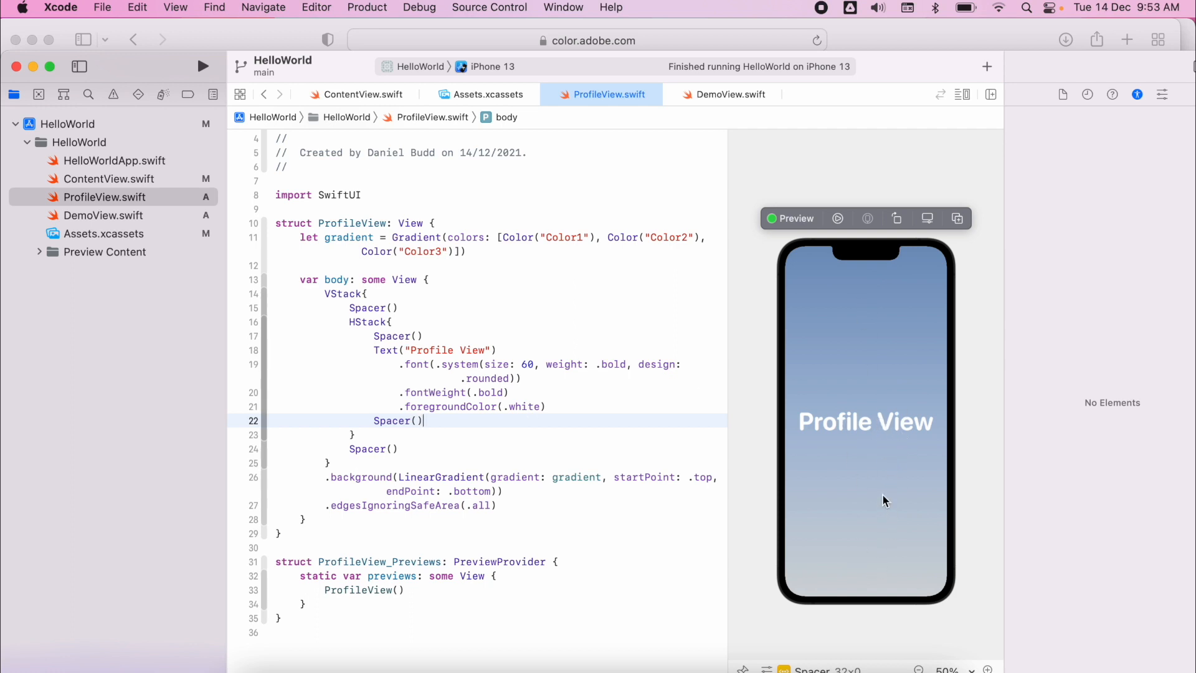
pyautogui.moveTo(181, 292)
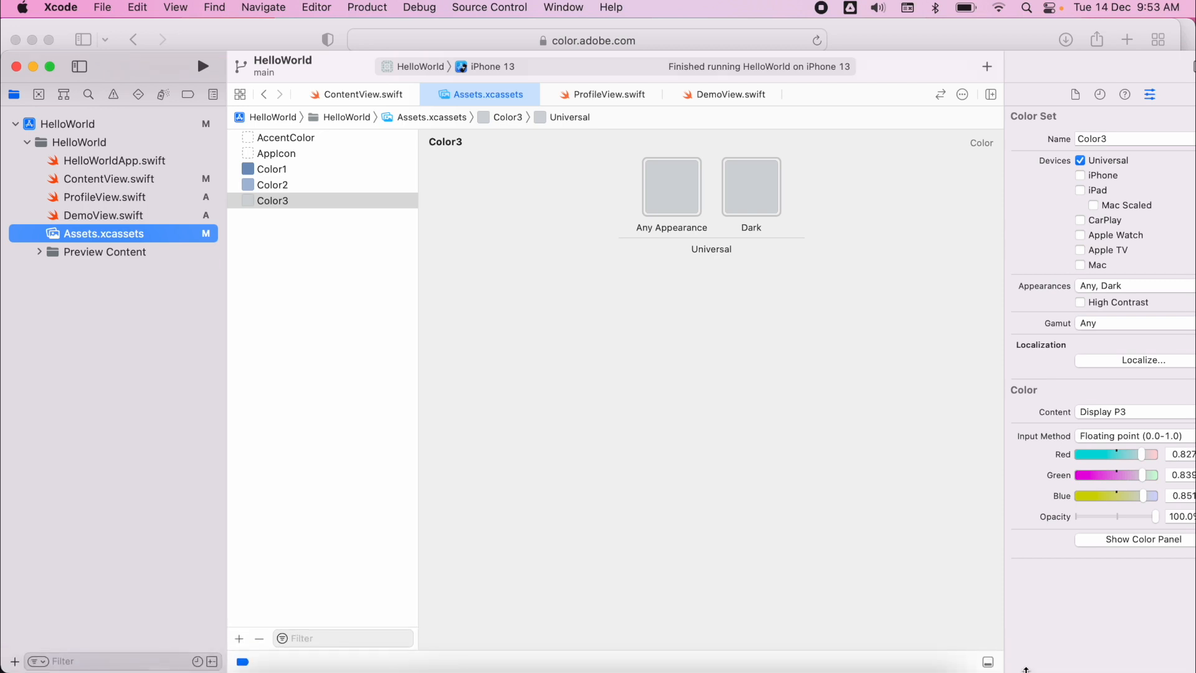
# Step: Add a new Color Set to the asset catalog and rename it
pyautogui.click(239, 639)
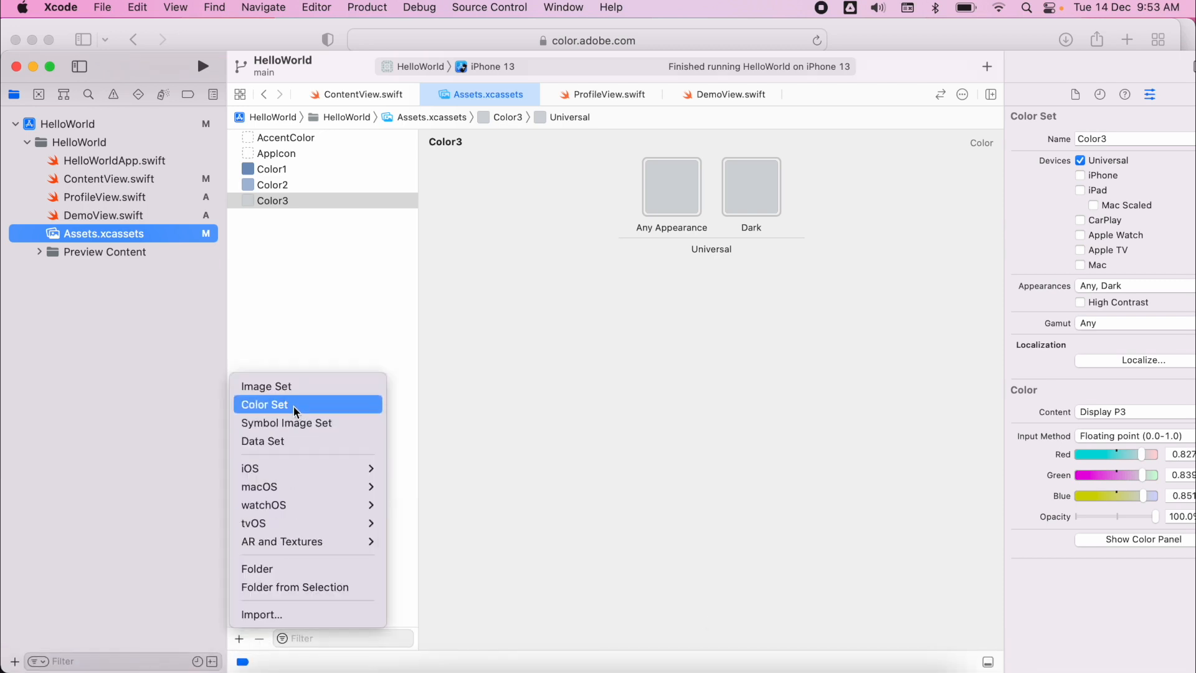
pyautogui.click(264, 404)
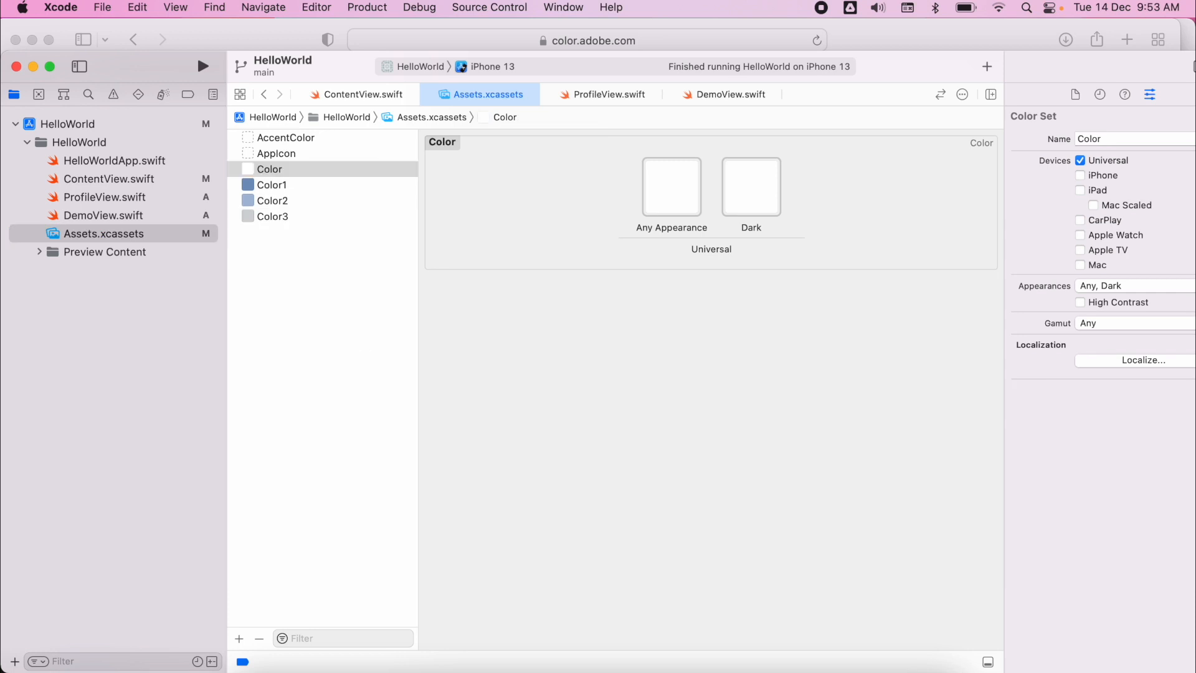
pyautogui.doubleClick(269, 169)
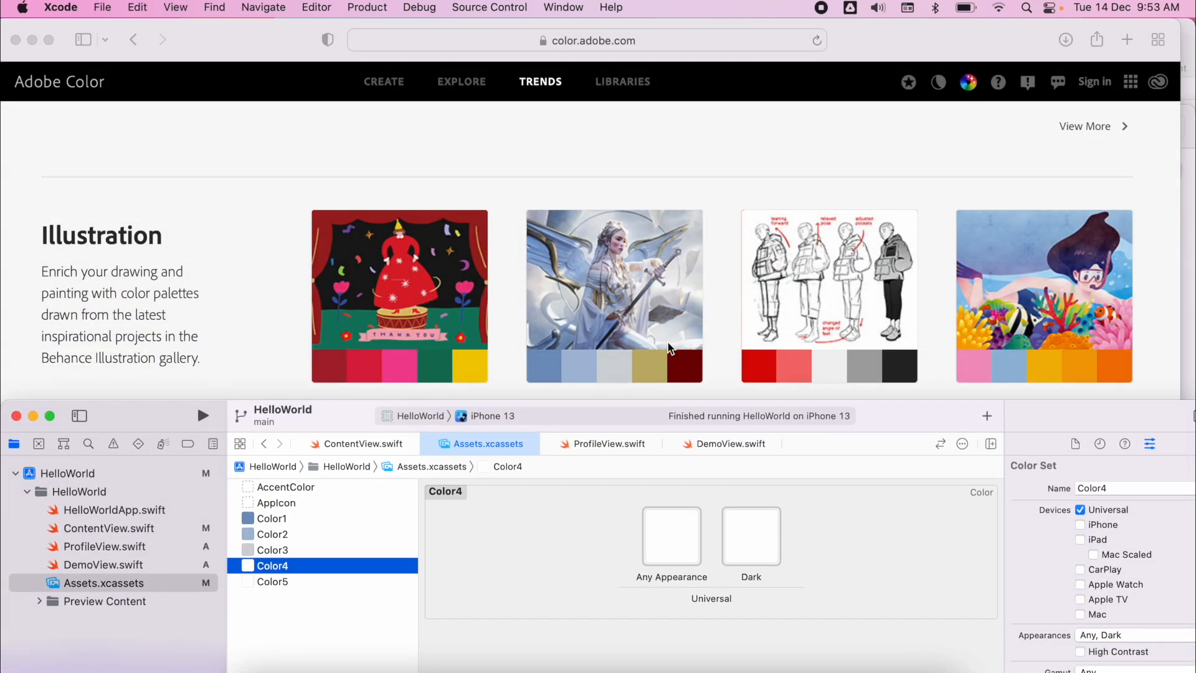
pyautogui.moveTo(948, 418)
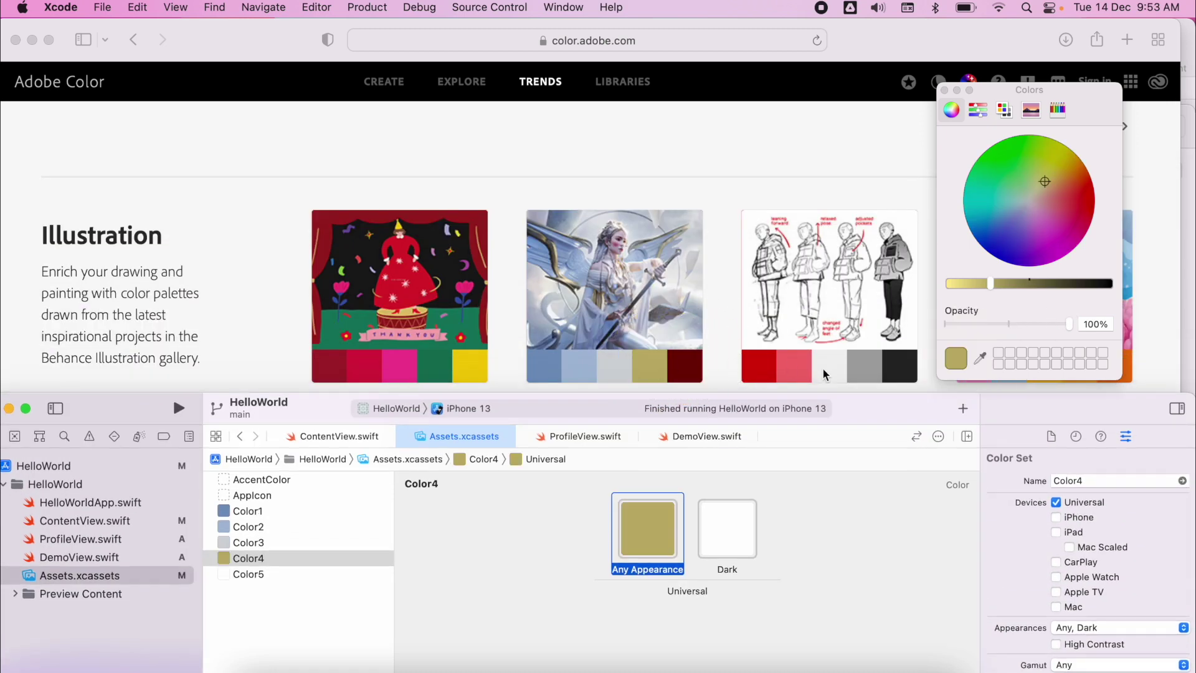
pyautogui.moveTo(649, 528)
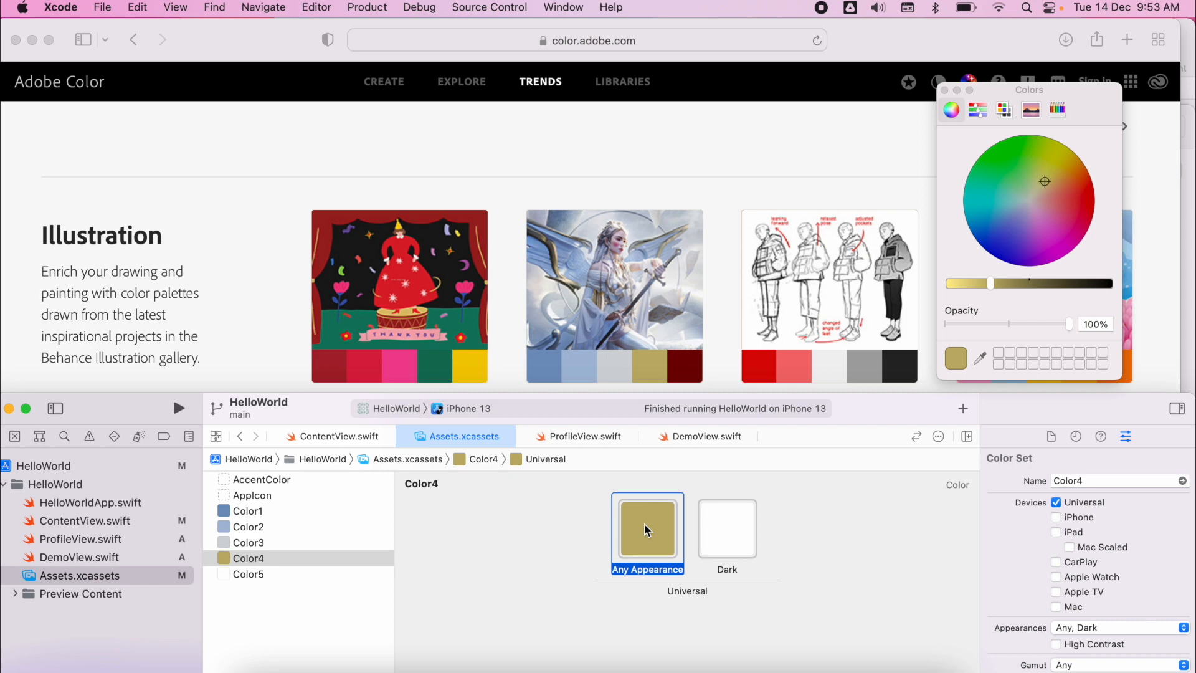
# Step: Give Color4's dark appearance the same olive-gold colour, then reopen ProfileView.swift
pyautogui.click(727, 528)
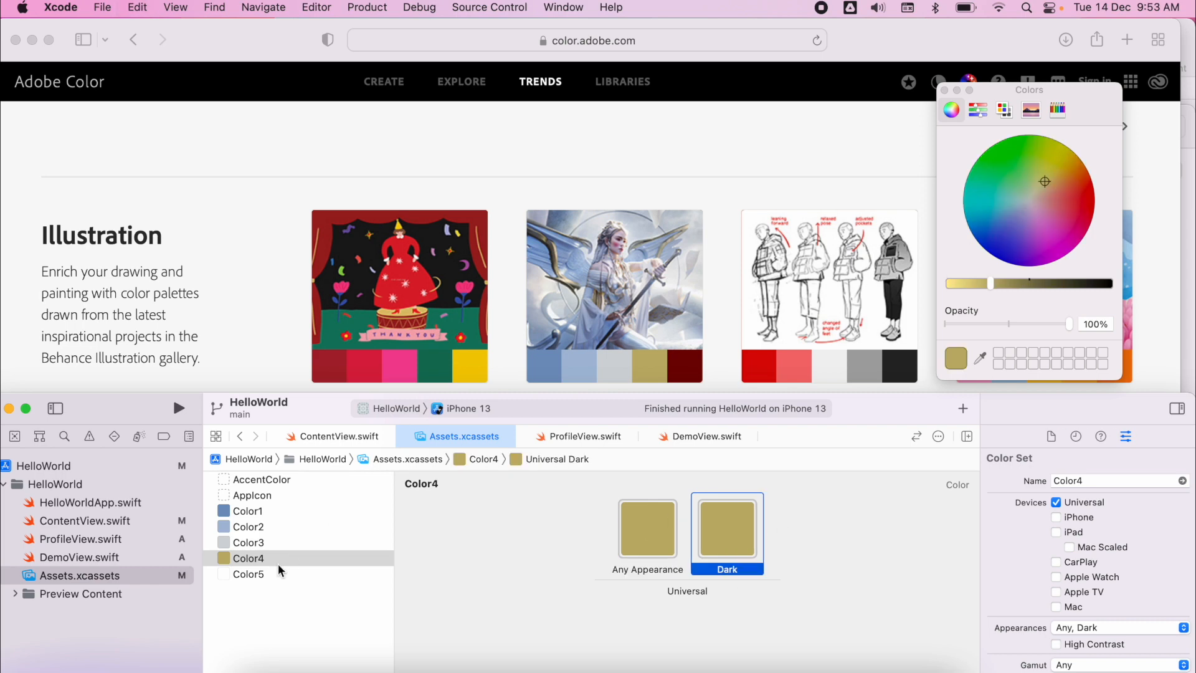
pyautogui.click(249, 573)
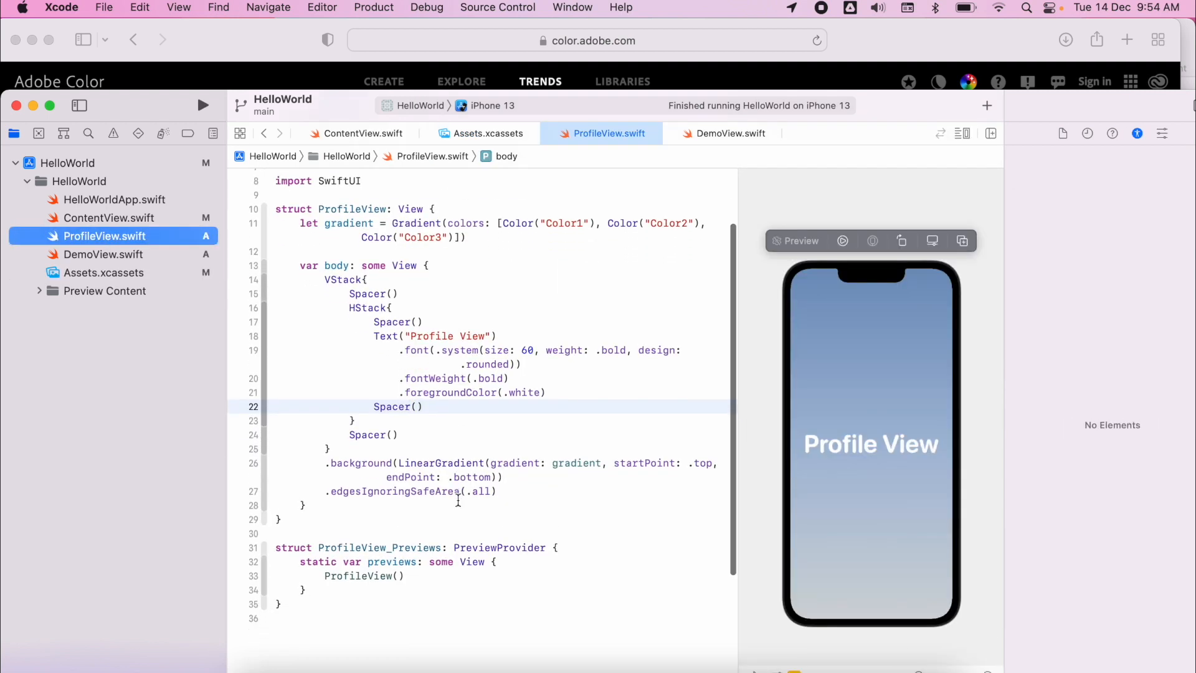
pyautogui.click(870, 443)
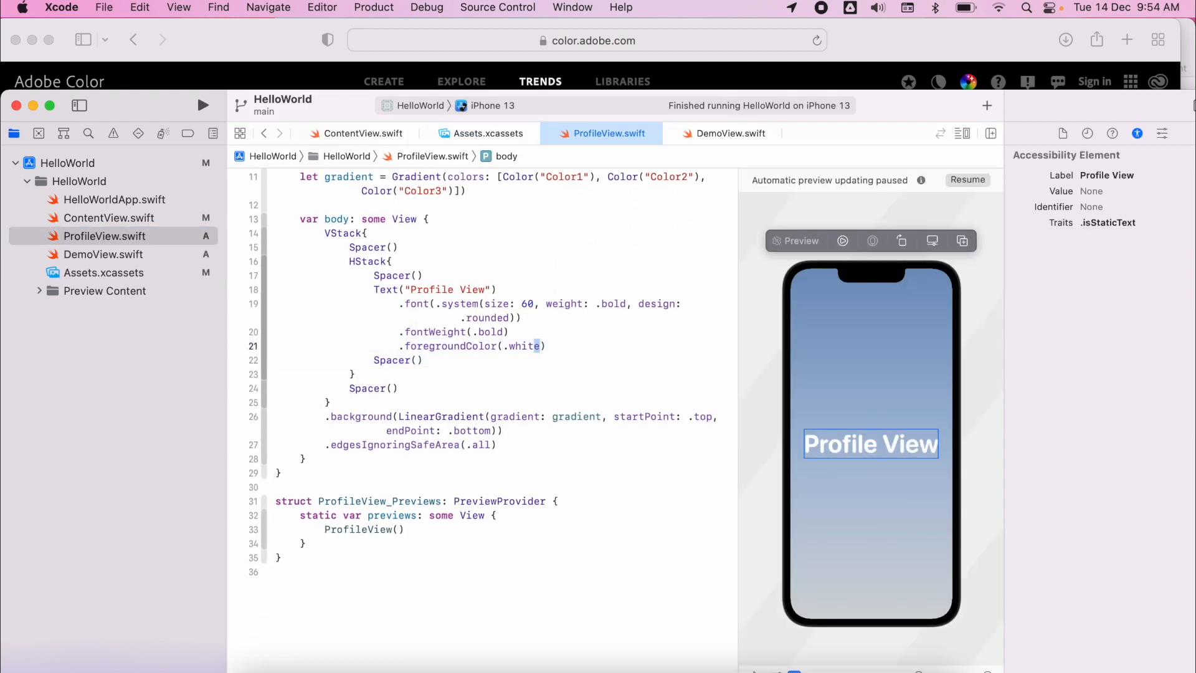
pyautogui.write('Color')
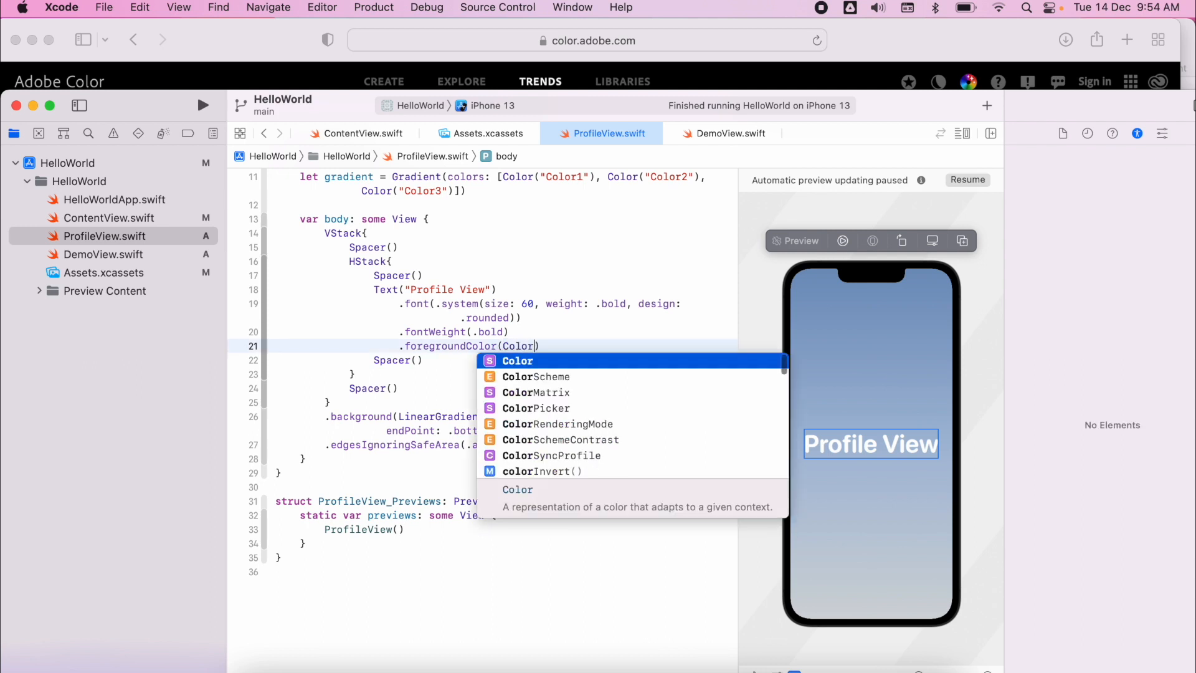
pyautogui.write('"C')
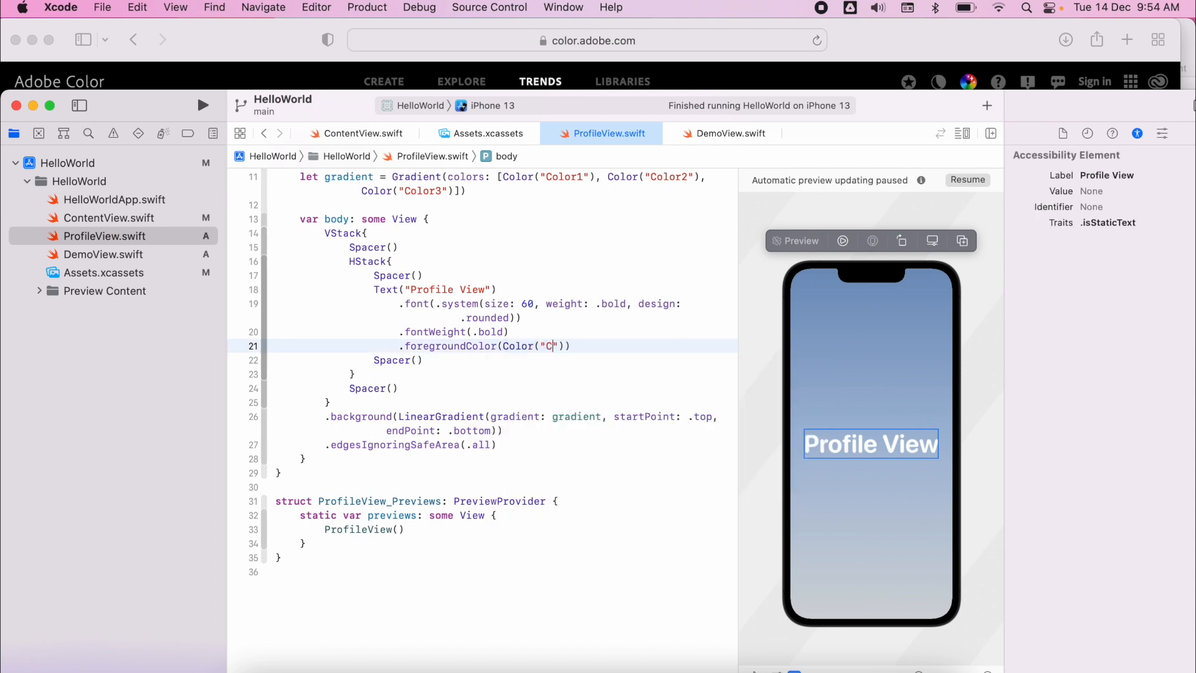
pyautogui.write('olor3')
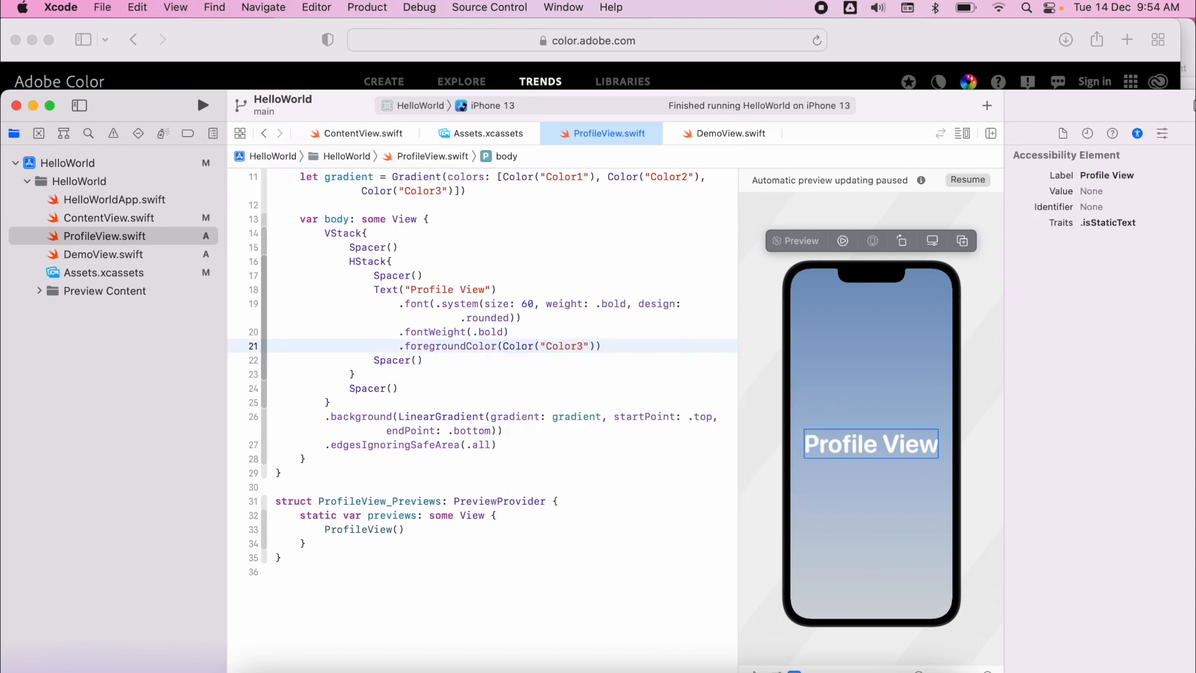
pyautogui.click(553, 417)
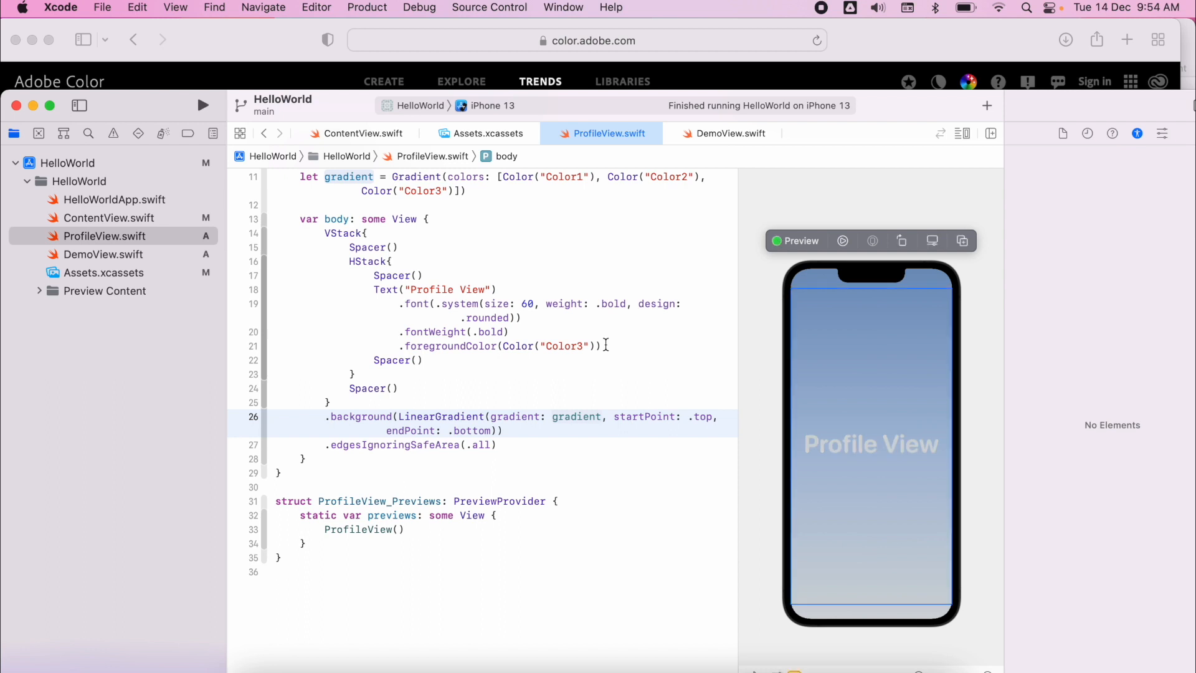
pyautogui.click(870, 444)
pyautogui.write('4')
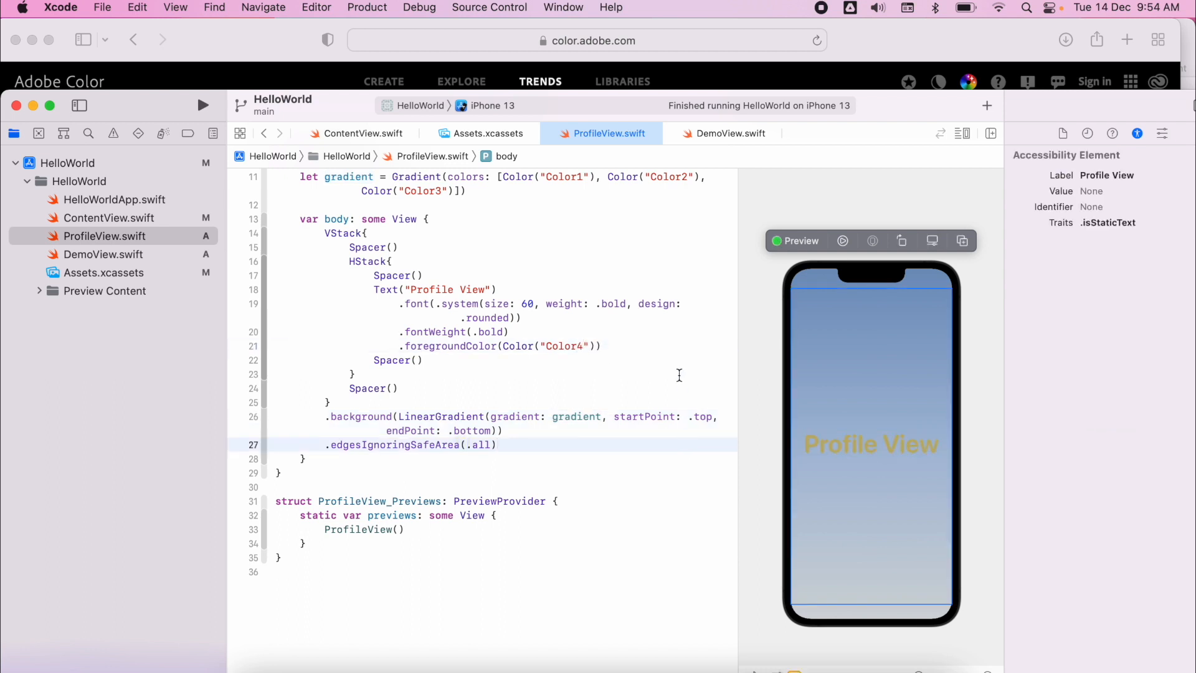
pyautogui.moveTo(756, 392)
pyautogui.write('.white')
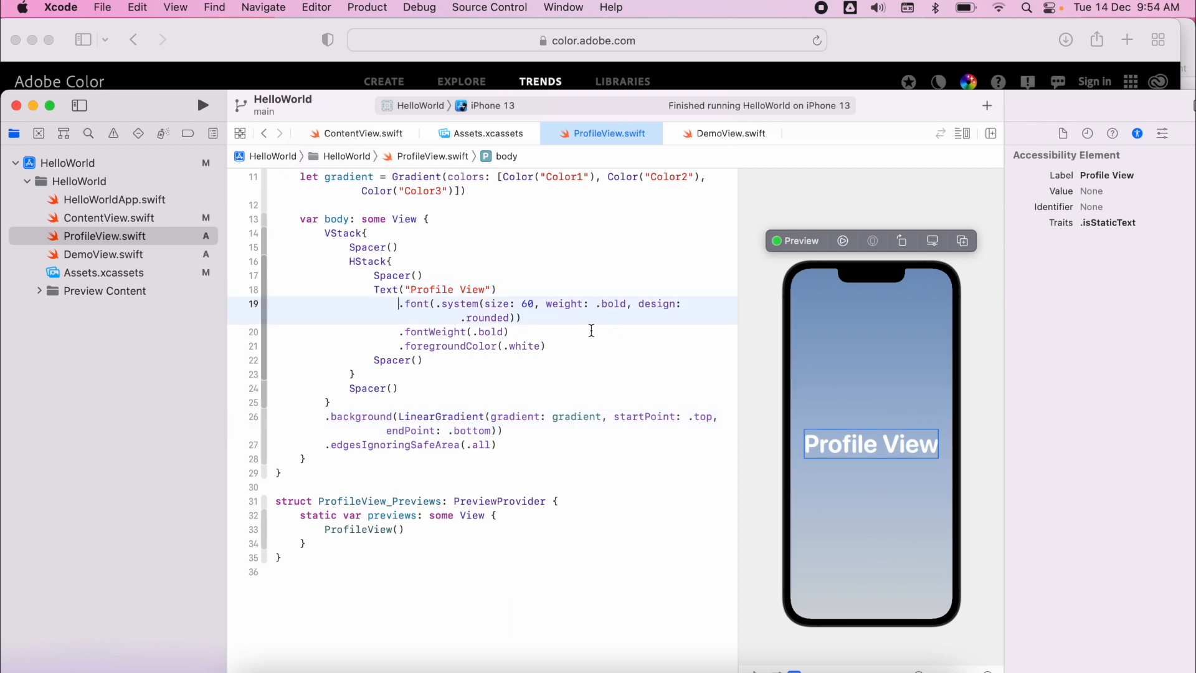
pyautogui.moveTo(873, 524)
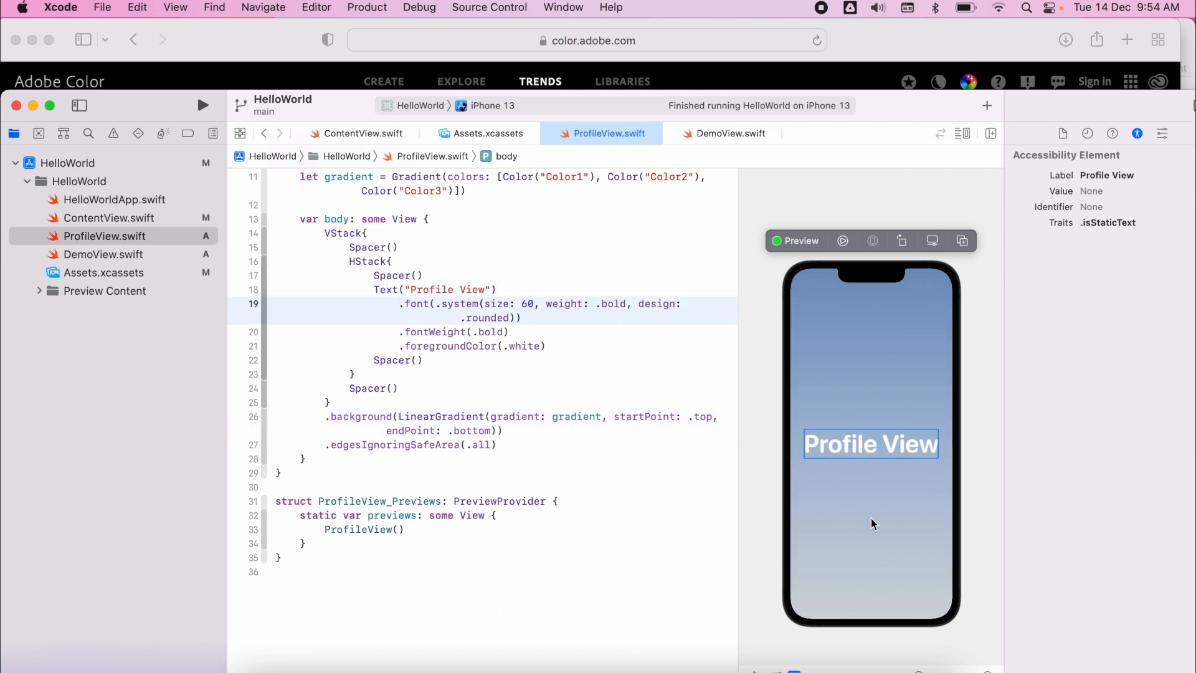